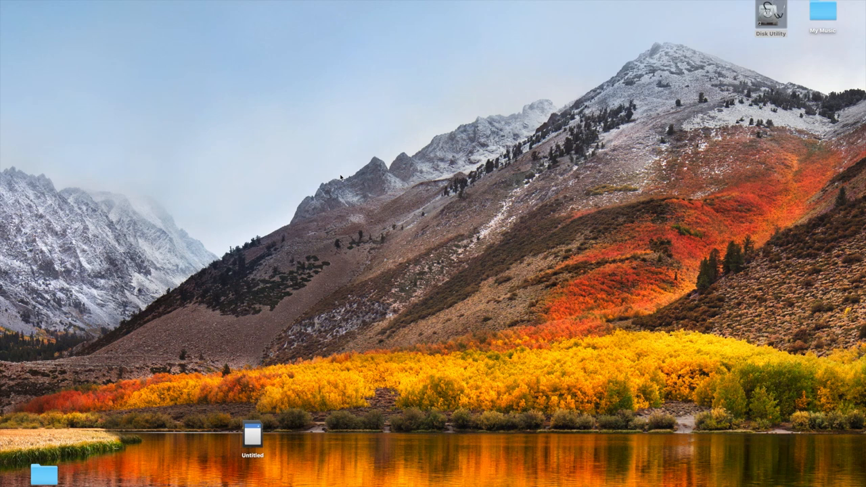
mouse_move(560, 94)
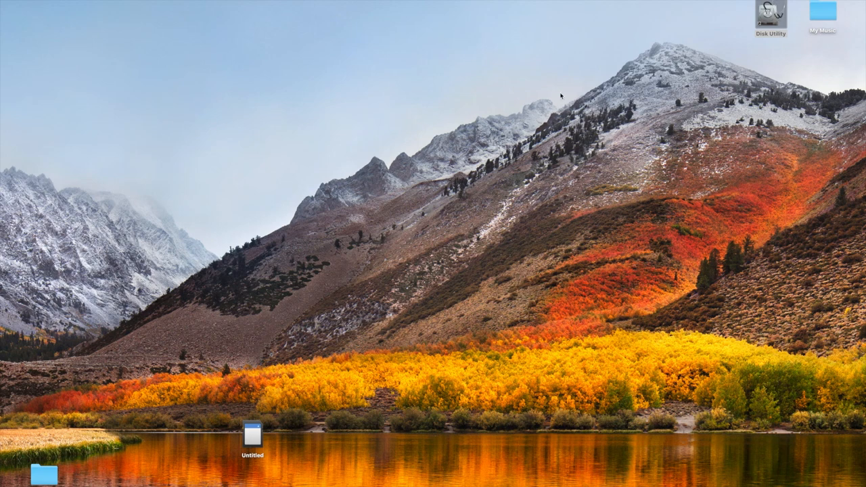
mouse_move(768, 21)
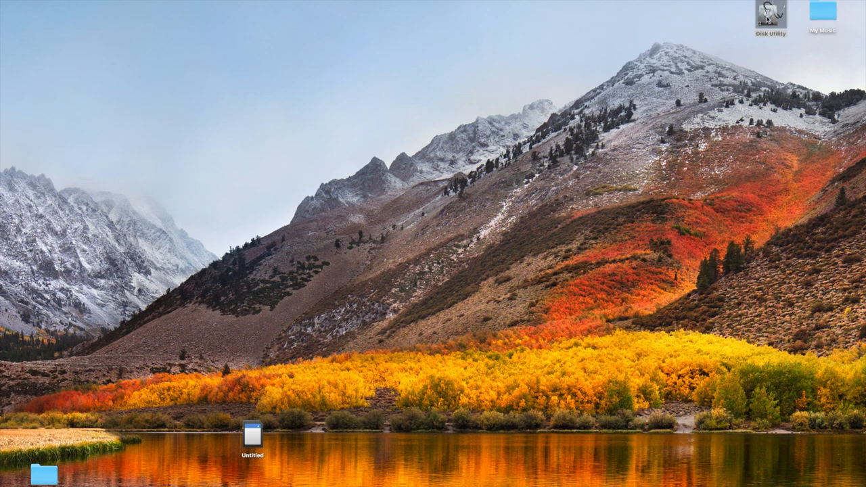
Launch Disk Utility and select the 64 GB external card volume disk3s1.
left_click(769, 15)
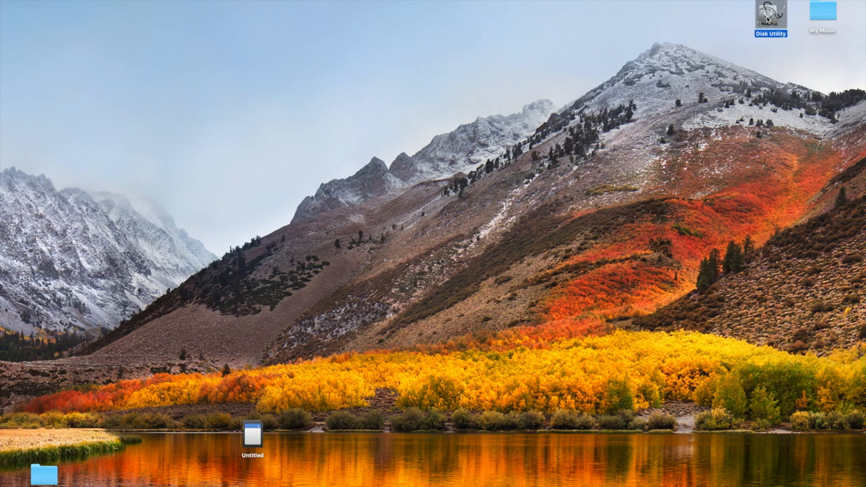
double_click(771, 15)
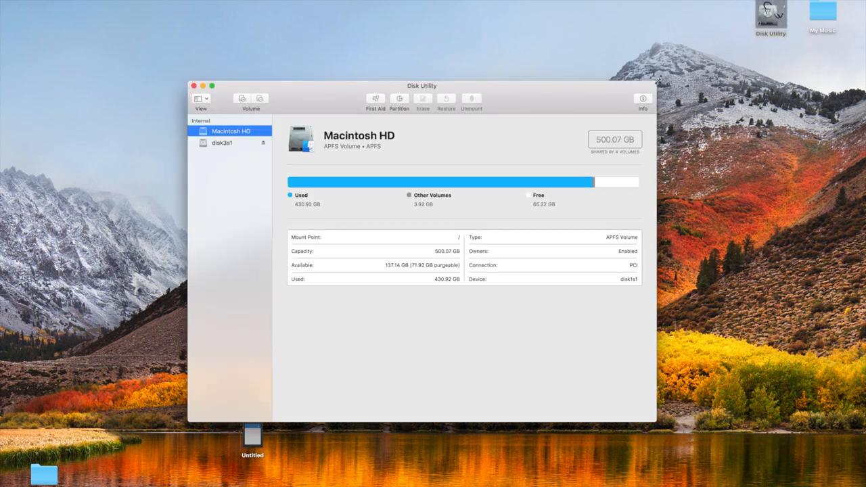
left_click(222, 143)
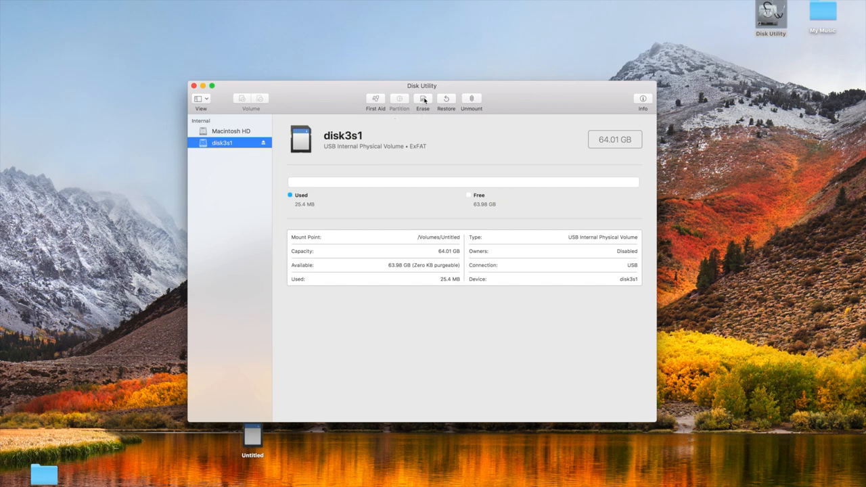
Erase the card volume as ExFAT named Untitled and dismiss the completion report.
left_click(422, 100)
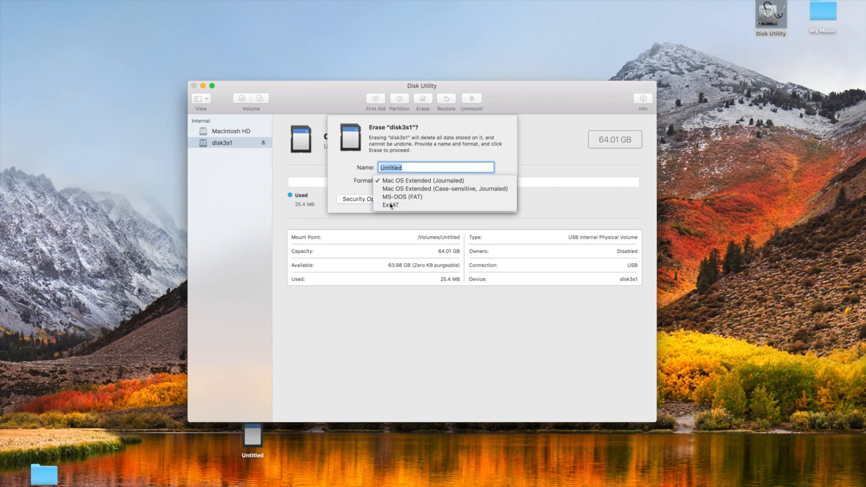
left_click(390, 205)
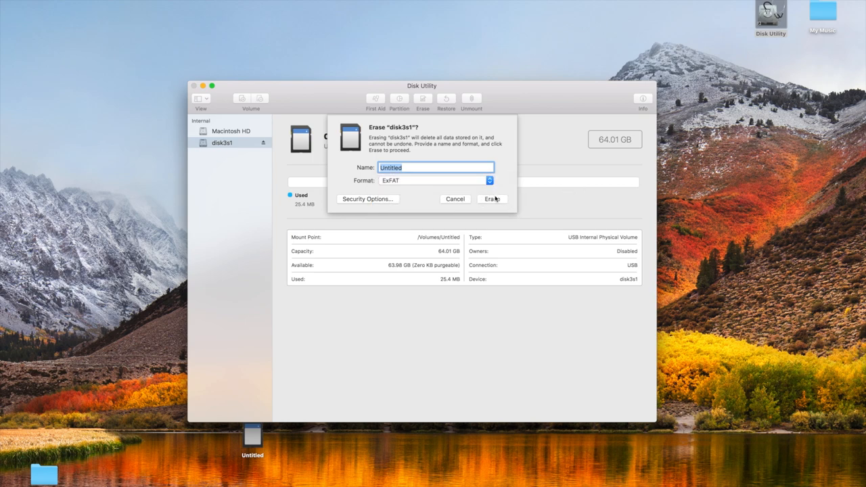
left_click(492, 199)
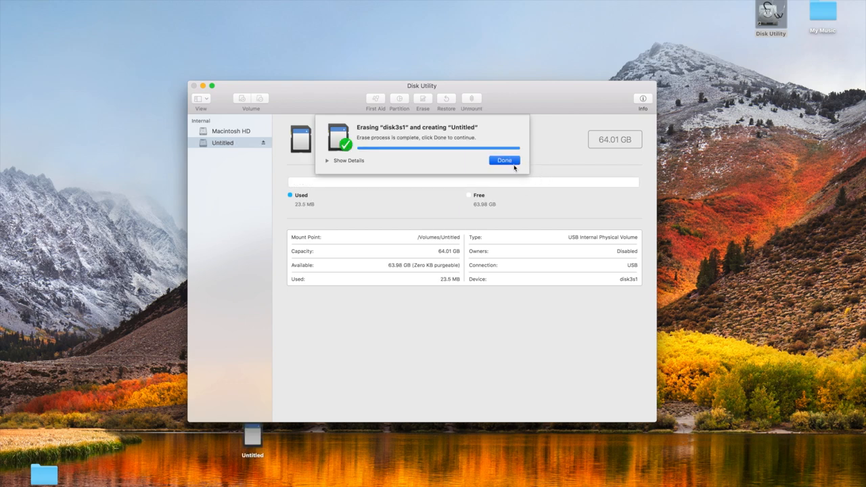
left_click(504, 159)
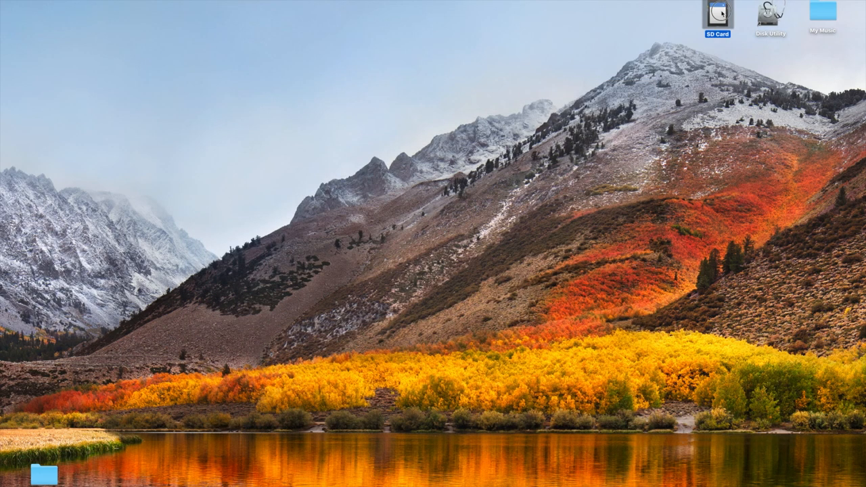
Copy the seven artist folders from My Music onto SD Card, then eject the card.
double_click(715, 13)
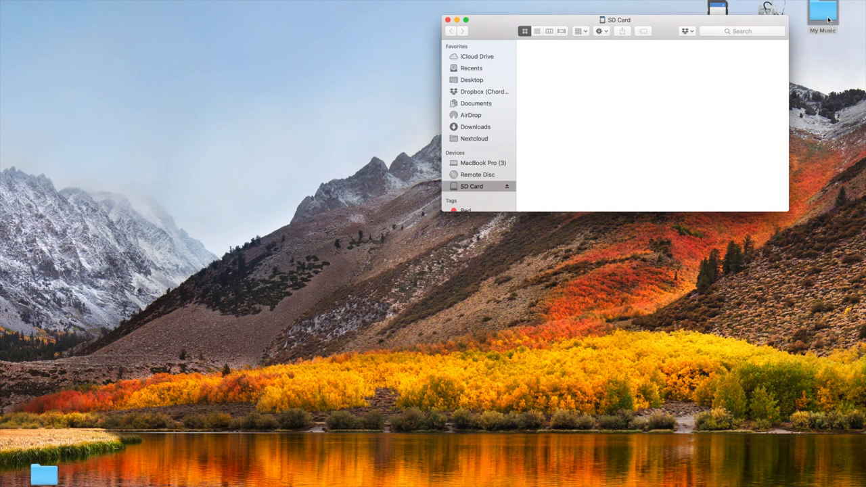
double_click(823, 14)
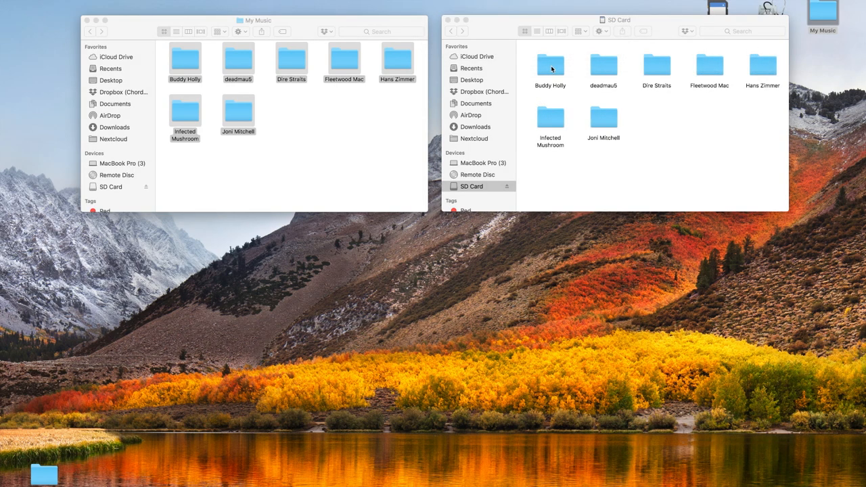
left_click(448, 21)
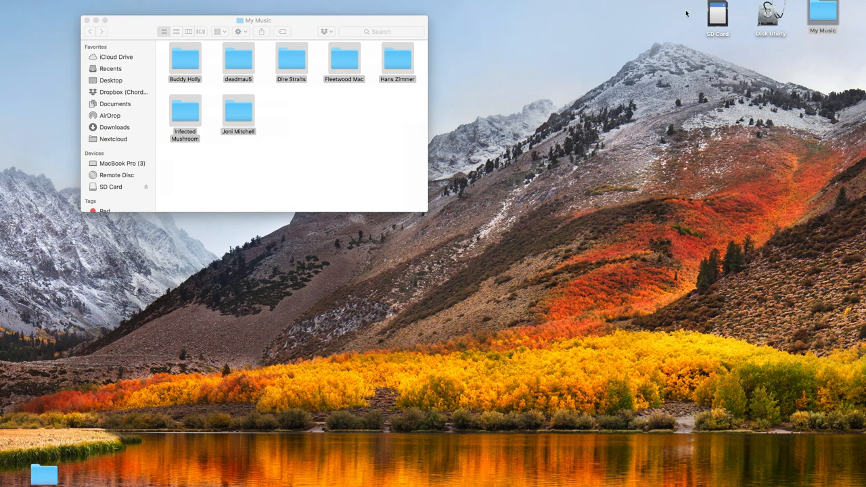
right_click(718, 16)
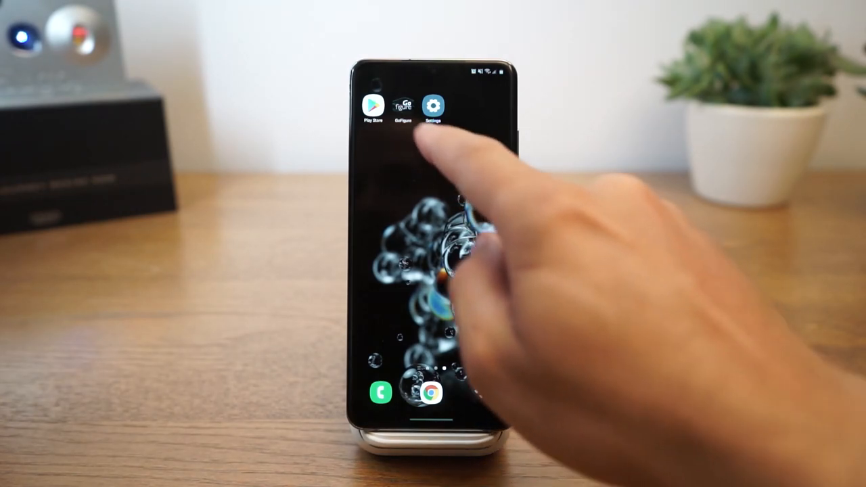
left_click(402, 106)
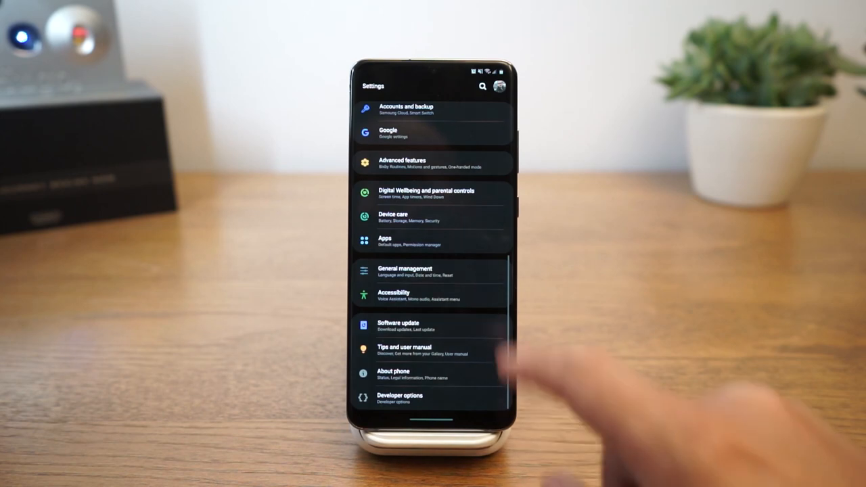
scroll("down", 3)
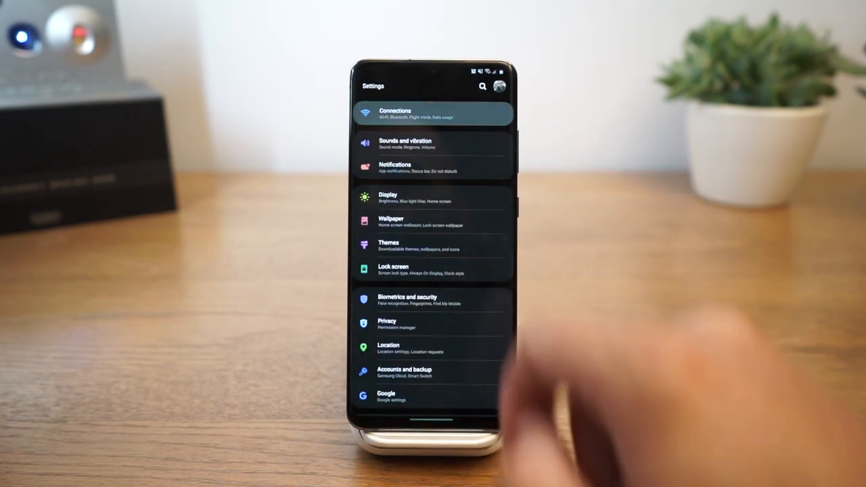
left_click(433, 114)
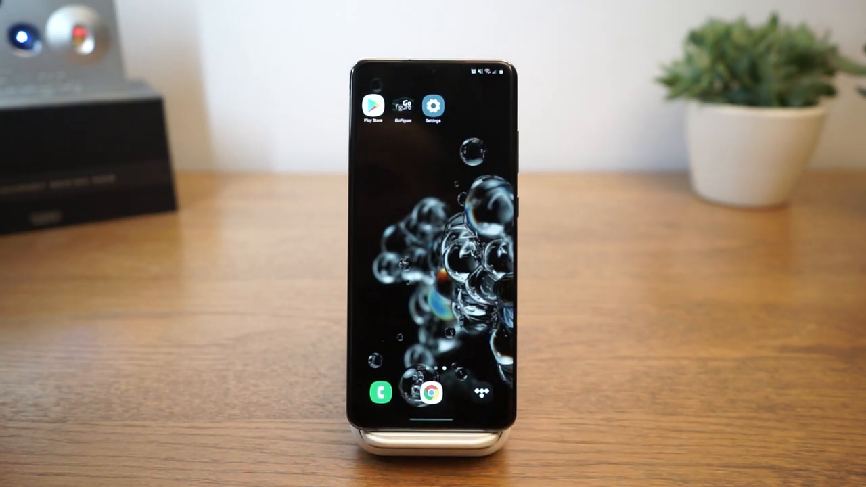
Search Google Play for 'malp' and install the M.A.L.P. - MPD Client app.
left_click(365, 106)
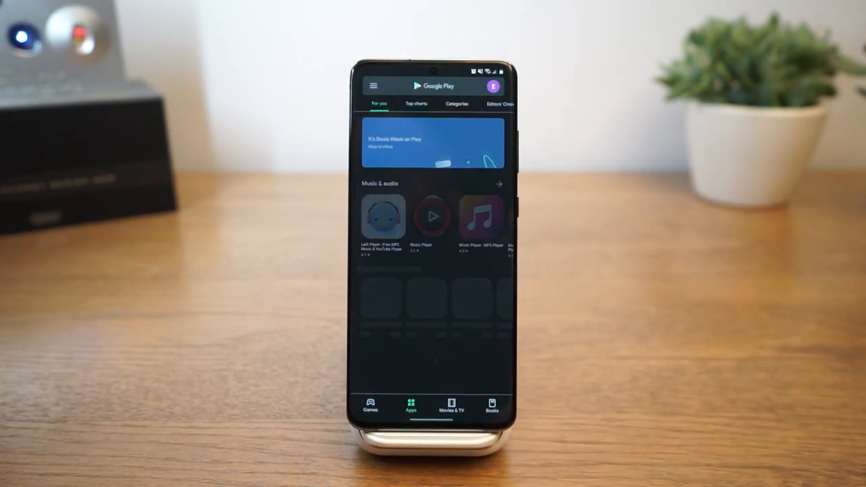
scroll("down", 3)
type("m")
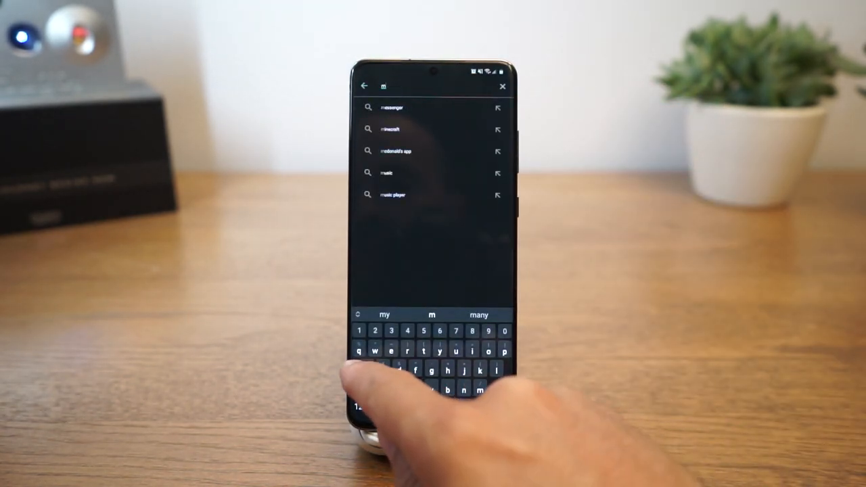
type("al")
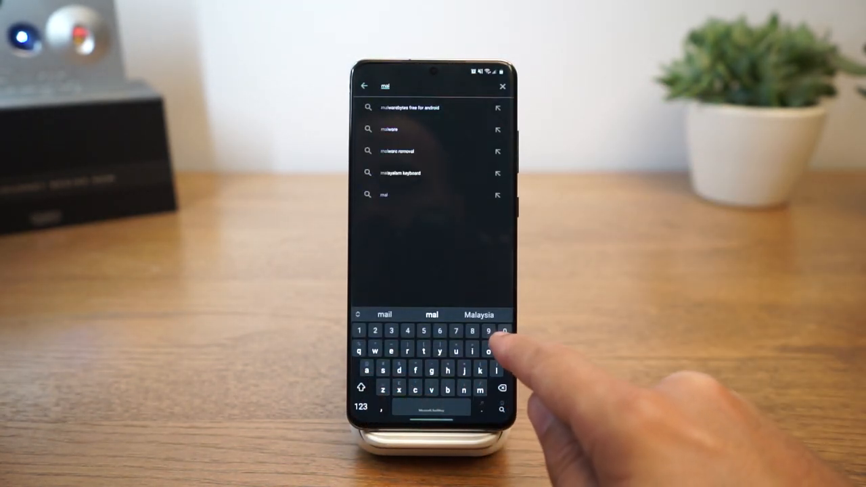
type("p")
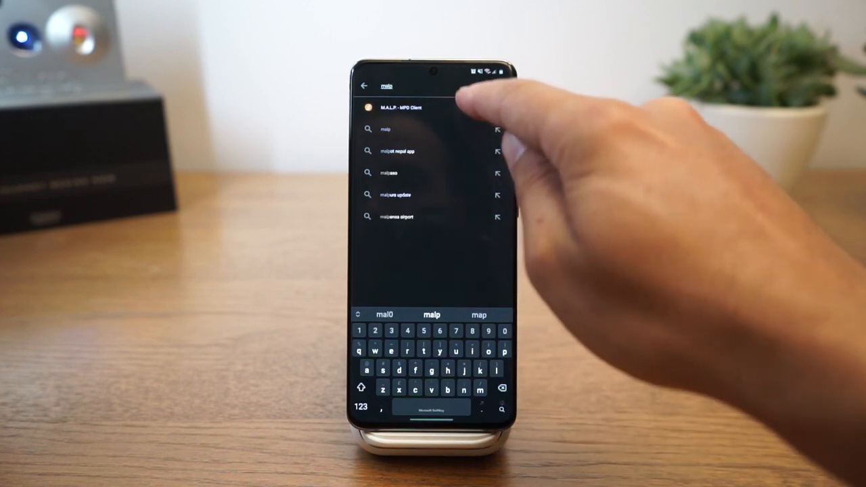
left_click(398, 108)
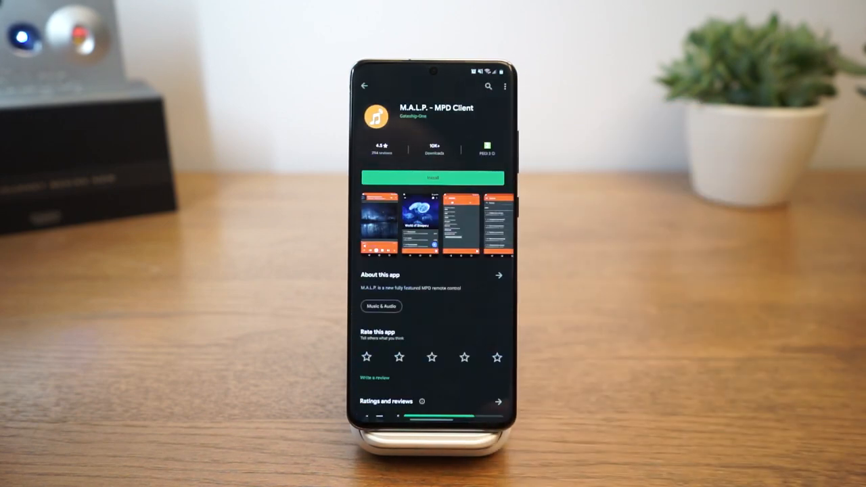
left_click(433, 178)
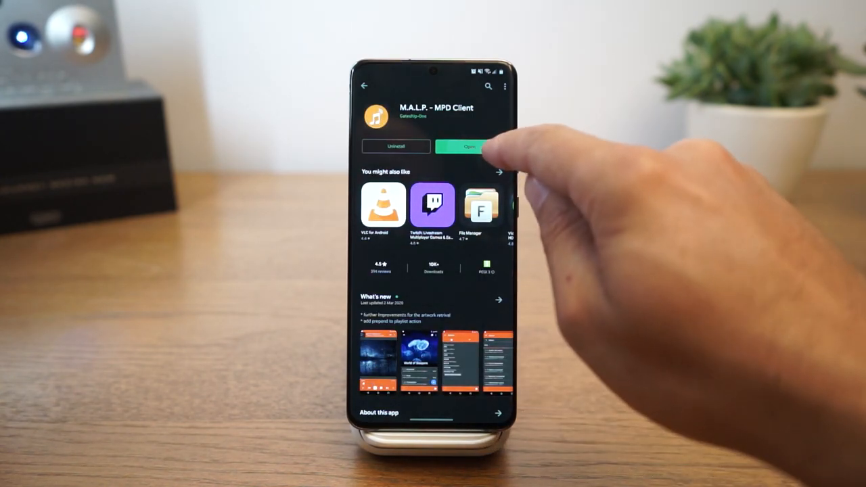
Launch MALP, dismiss the no-profiles notice, and view Hugo 2go network details in GoFigure Settings.
left_click(460, 146)
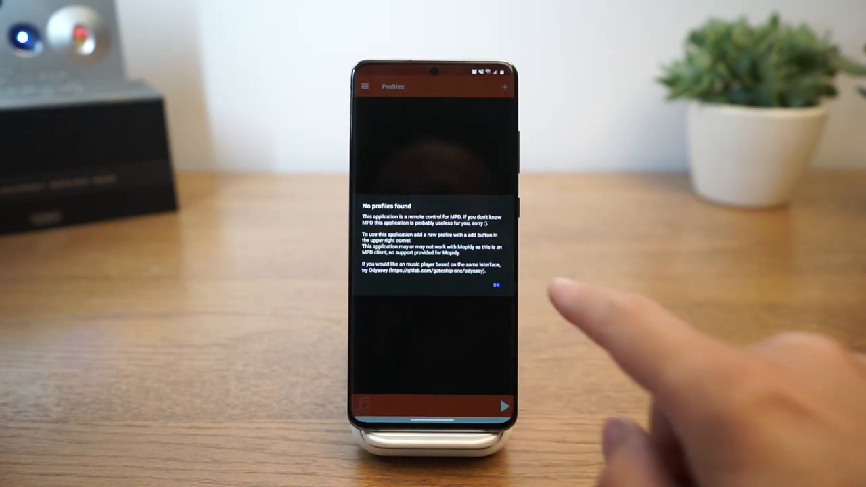
left_click(495, 284)
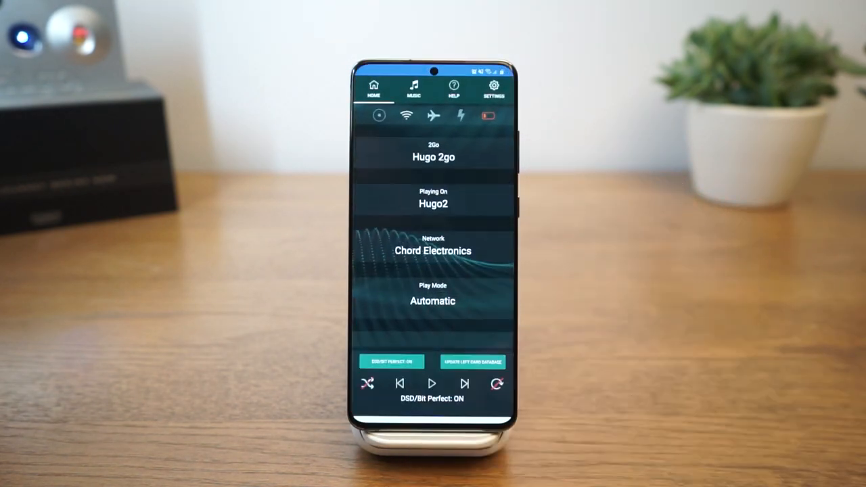
left_click(494, 88)
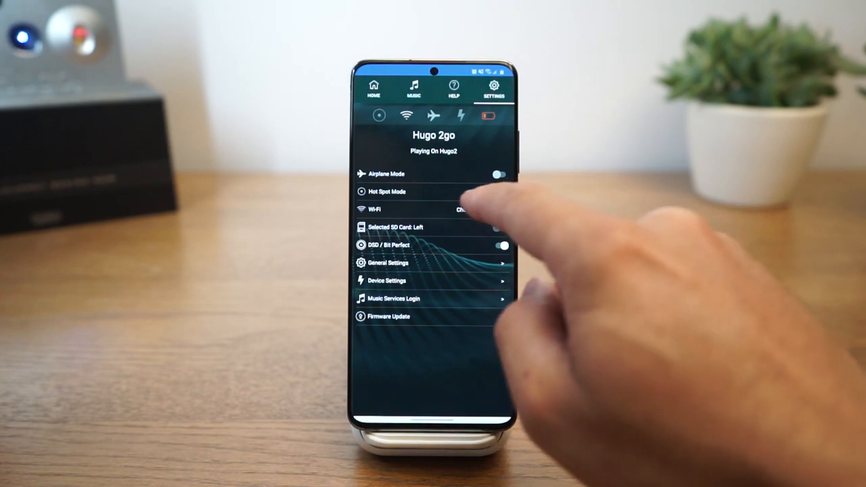
left_click(433, 208)
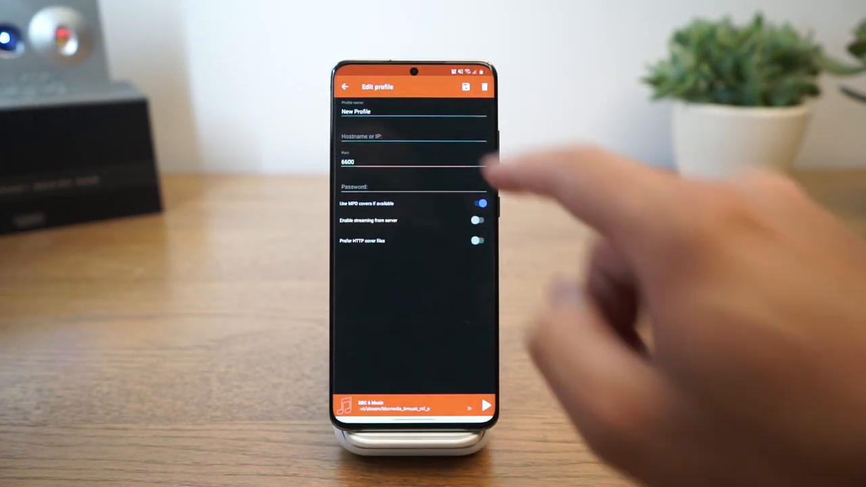
Enter profile name '2go home' and hostname 192.168.0.9, keep port 6600, and save it.
left_click(414, 111)
type("2go")
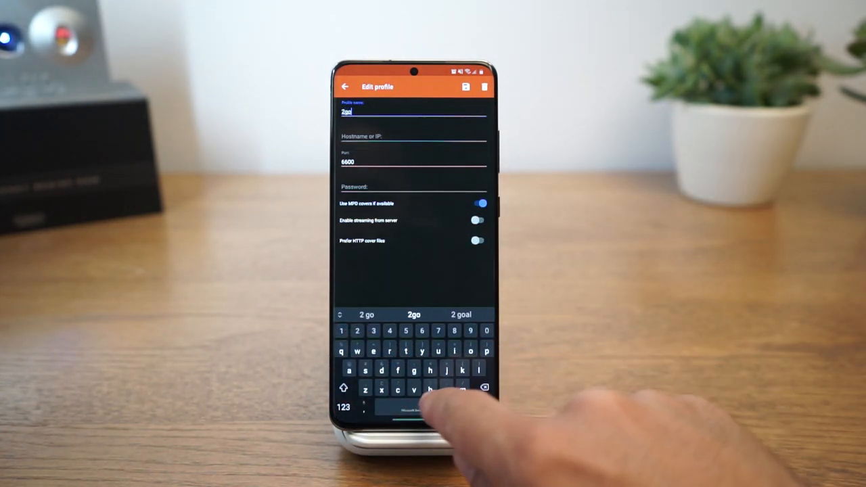
type("home")
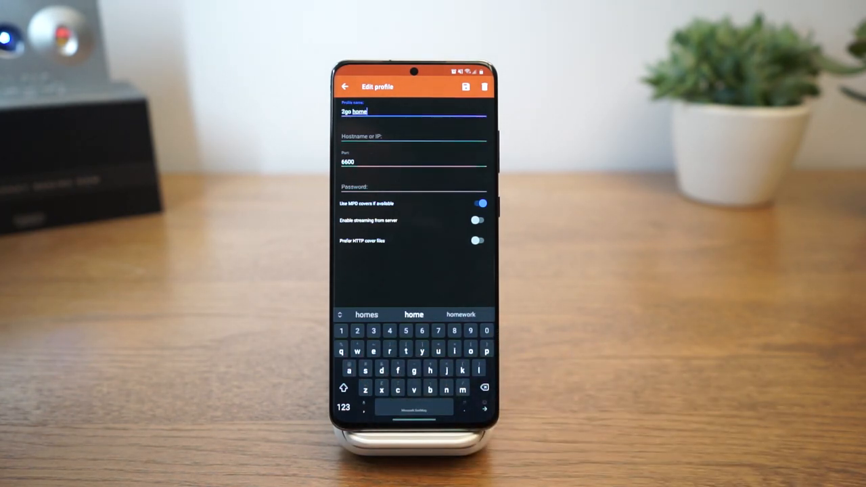
left_click(413, 135)
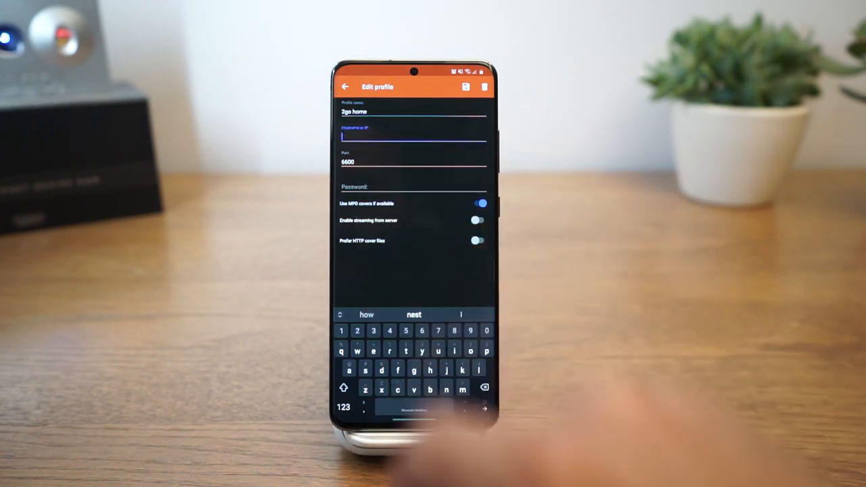
type("192.168.0.")
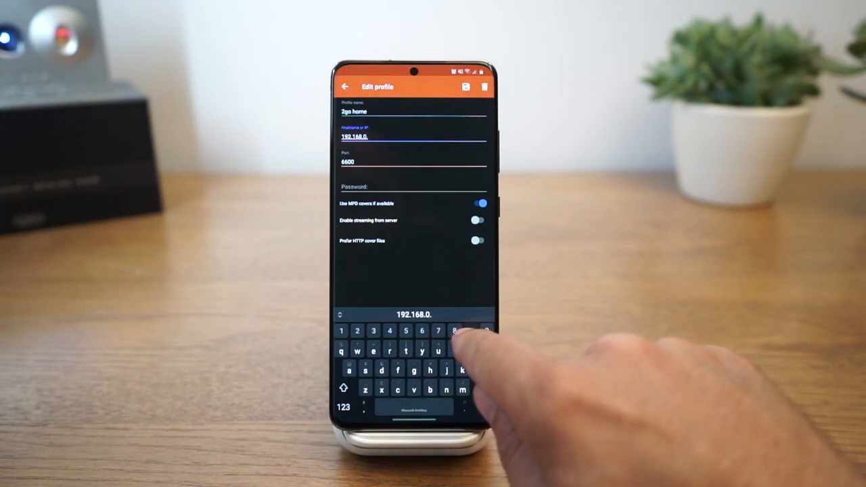
type("9")
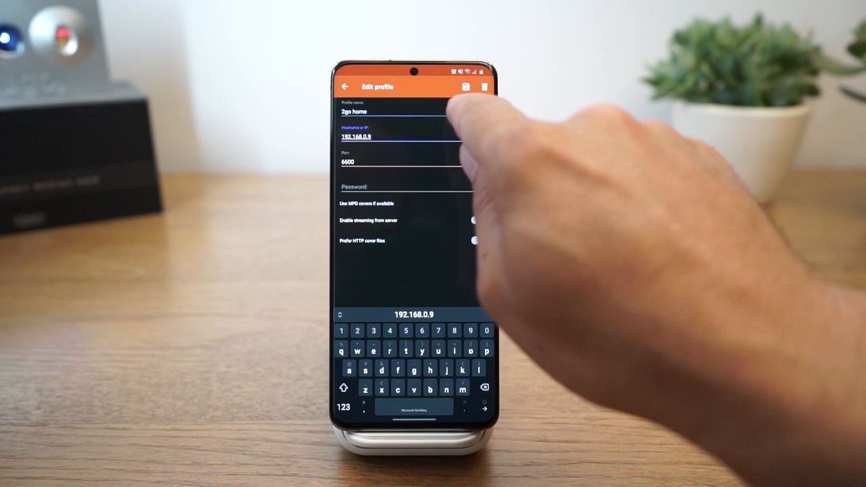
left_click(465, 87)
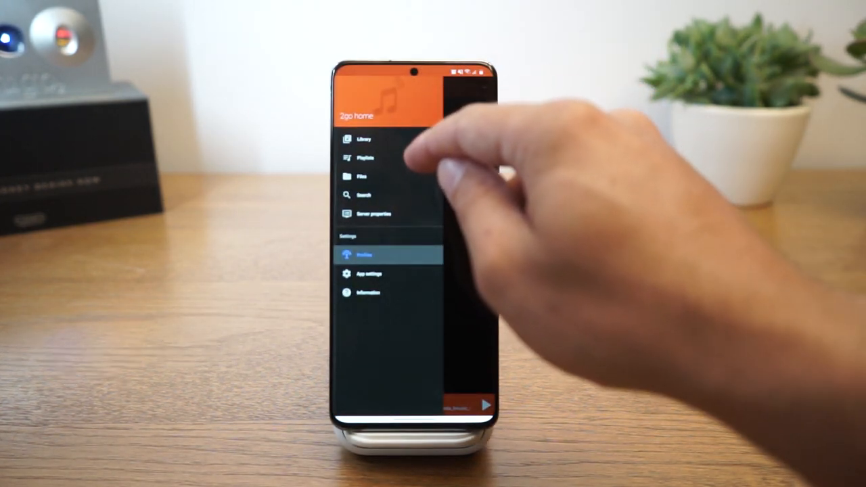
Browse the card's music folders, look inside the deadmau5 album, and return to the top level.
left_click(362, 176)
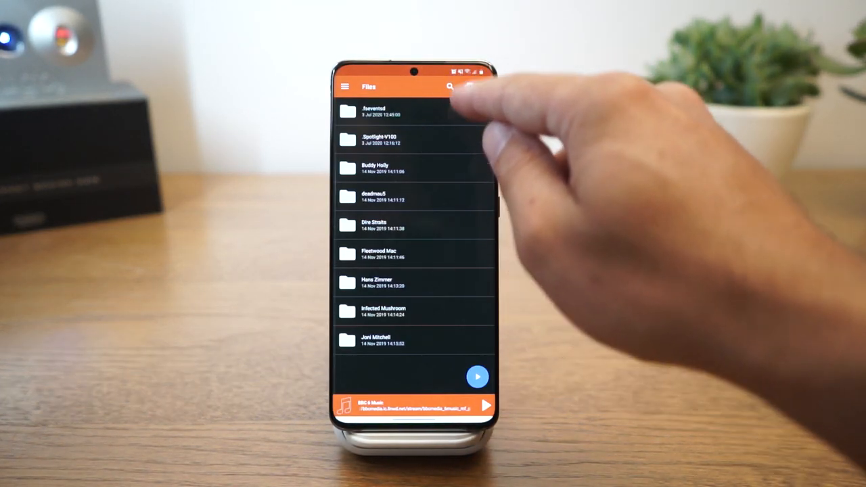
left_click(379, 197)
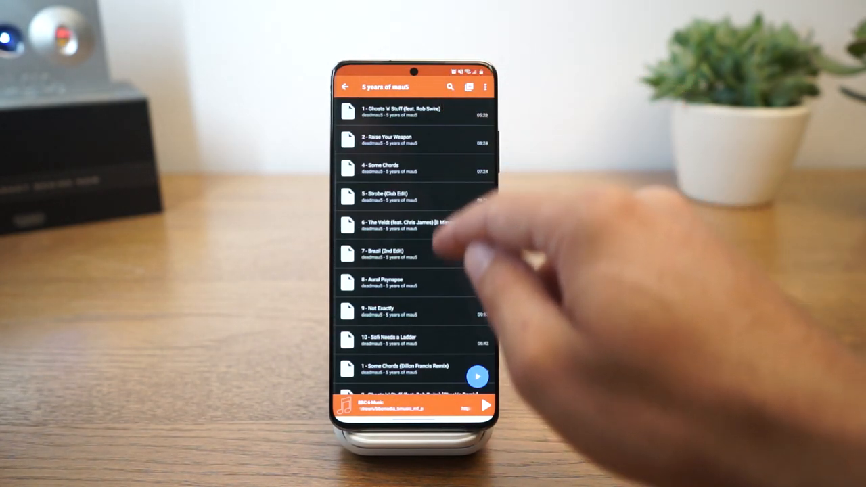
left_click(347, 87)
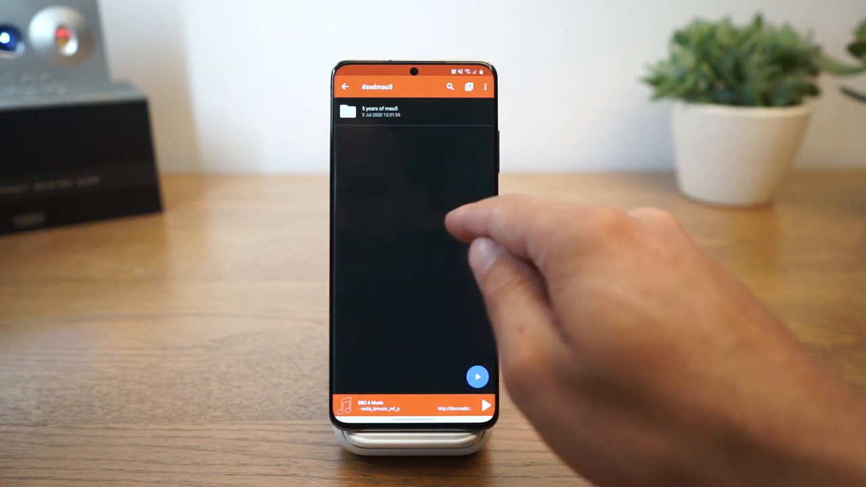
left_click(346, 87)
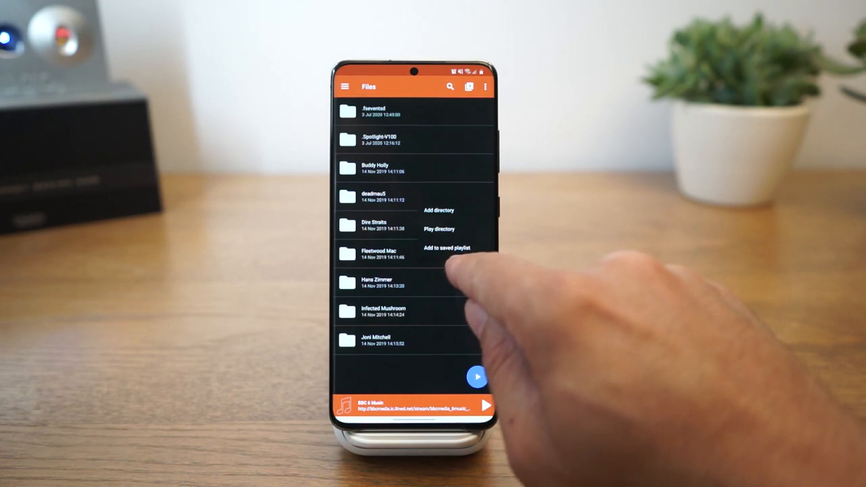
Add the deadmau5 folder to a new saved playlist named 'My playlist'.
left_click(447, 247)
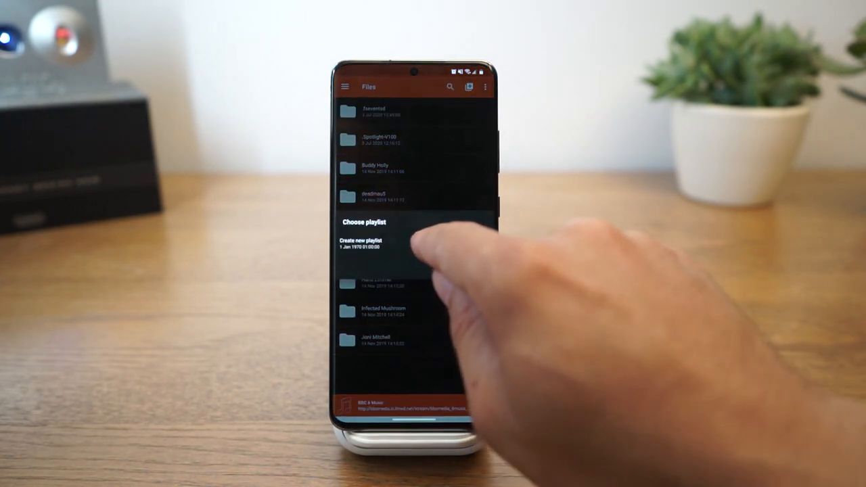
left_click(360, 243)
type("My pl")
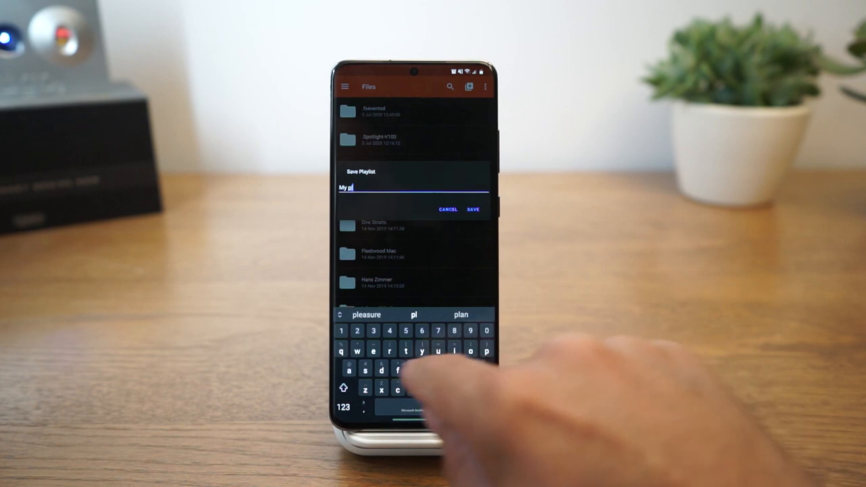
type("aylist")
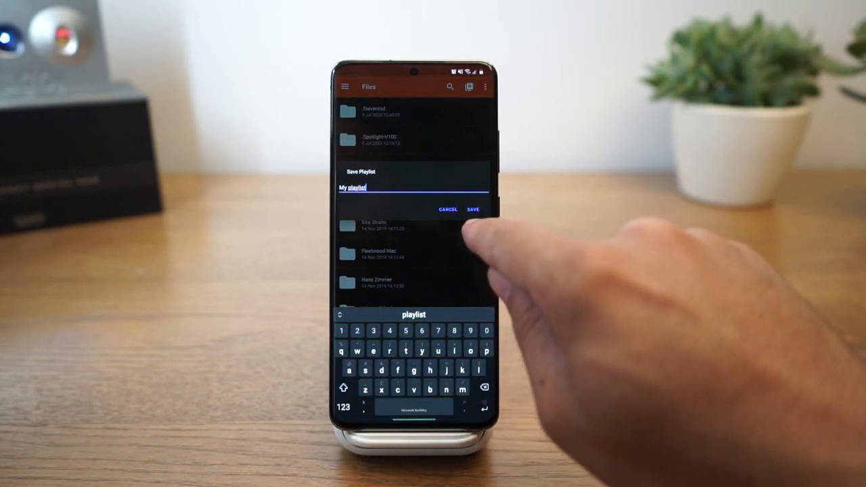
left_click(474, 208)
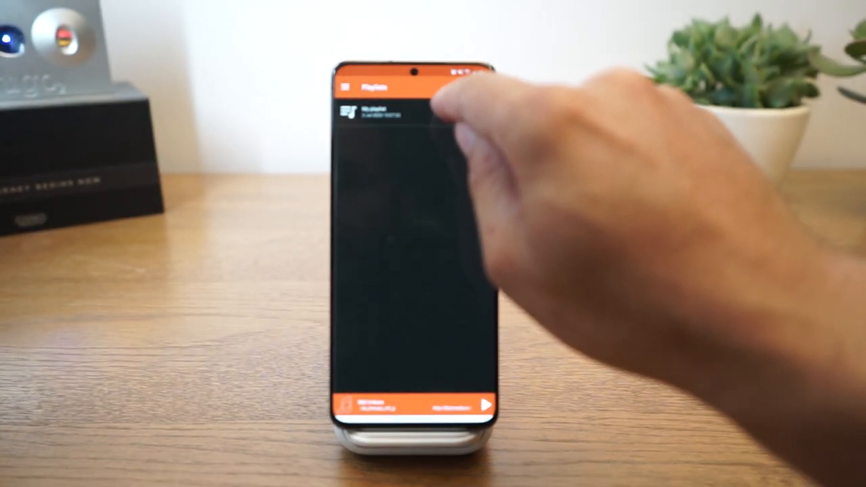
left_click(379, 111)
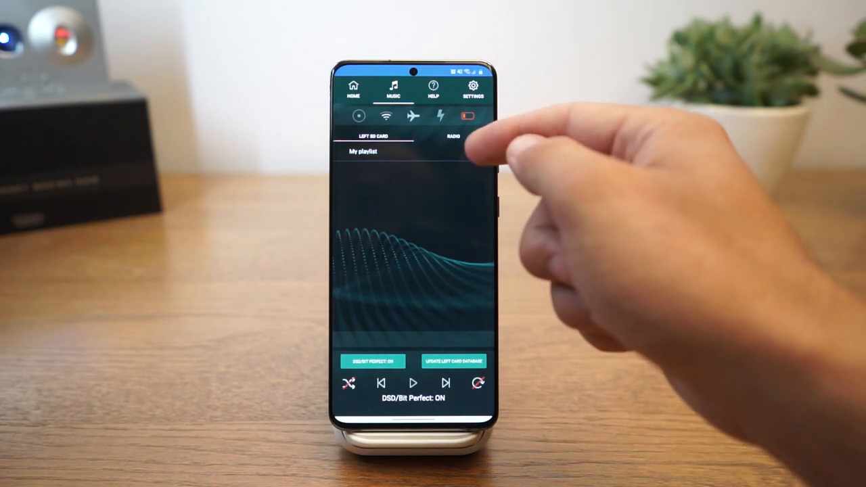
Start playing My playlist from LEFT SD CARD on the streamer.
left_click(413, 384)
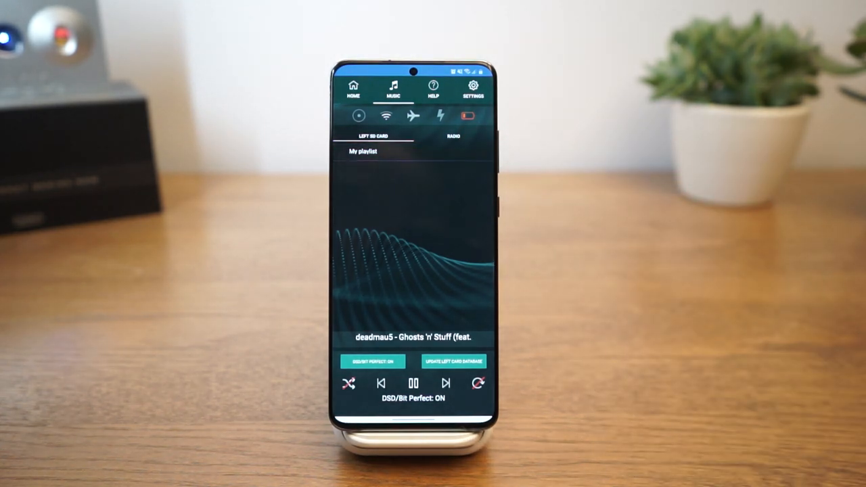